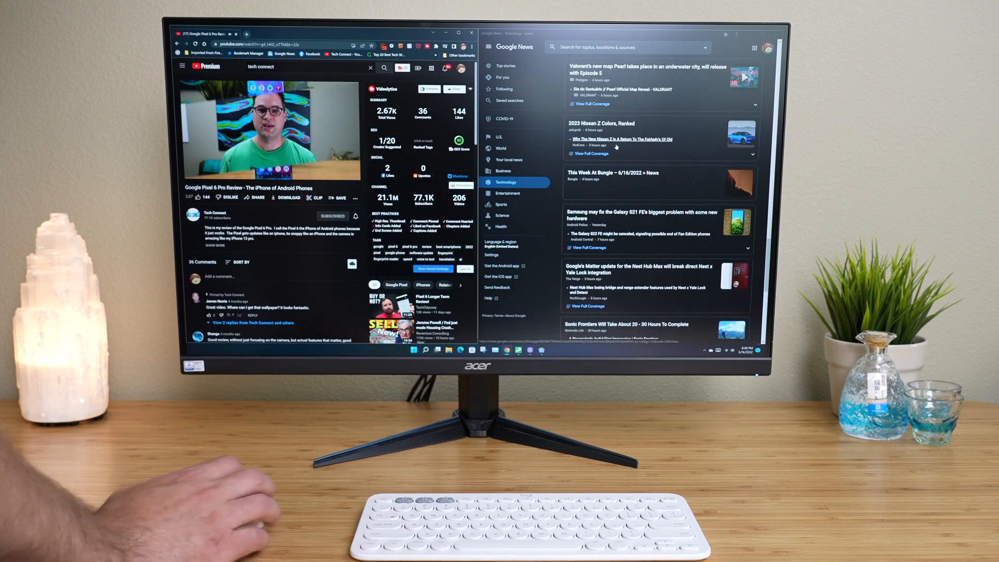
Step: Switch to the browser and scroll through the uploaded NucBox Geekbench results page
key("alt+tab")
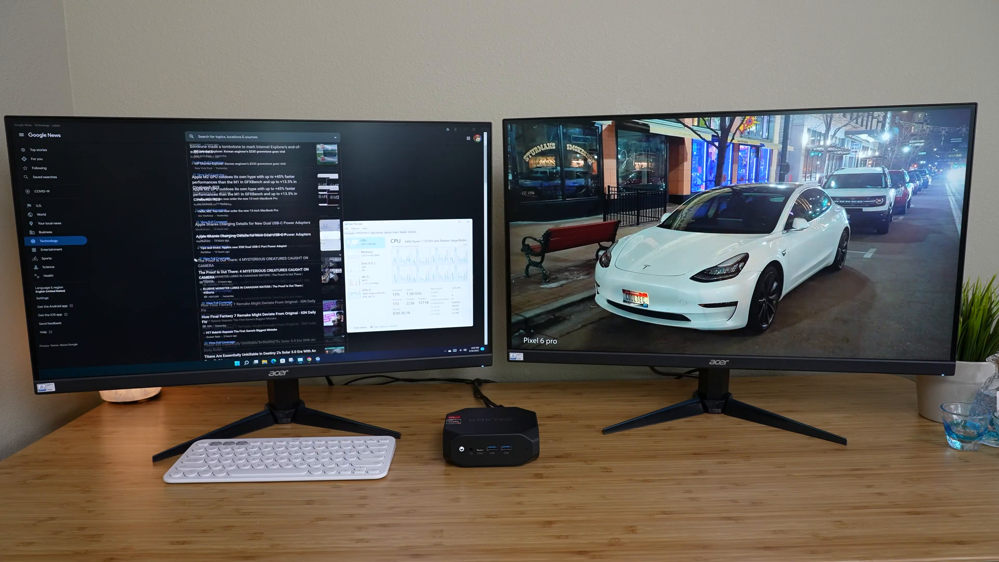
scroll("down", 3)
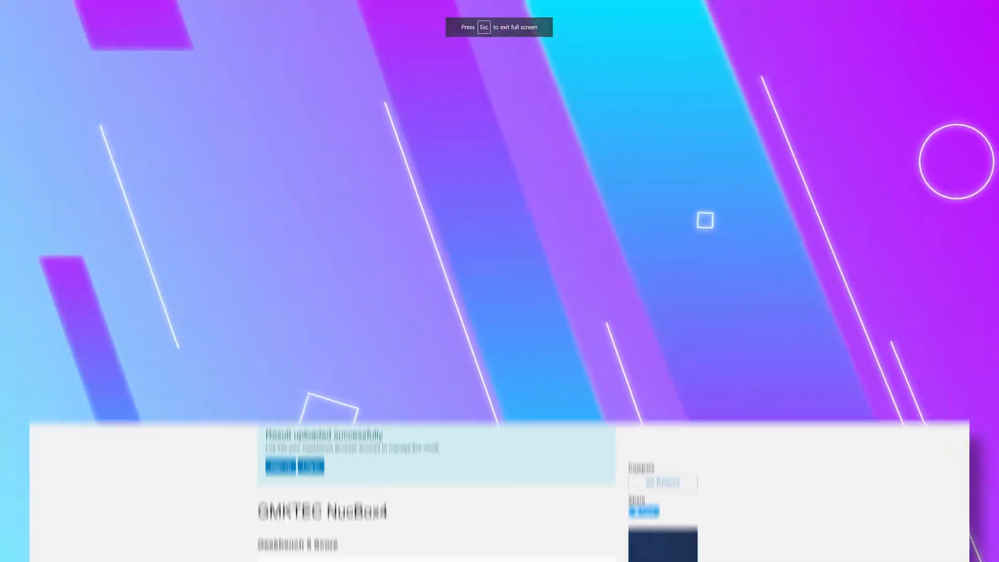
scroll("up", 3)
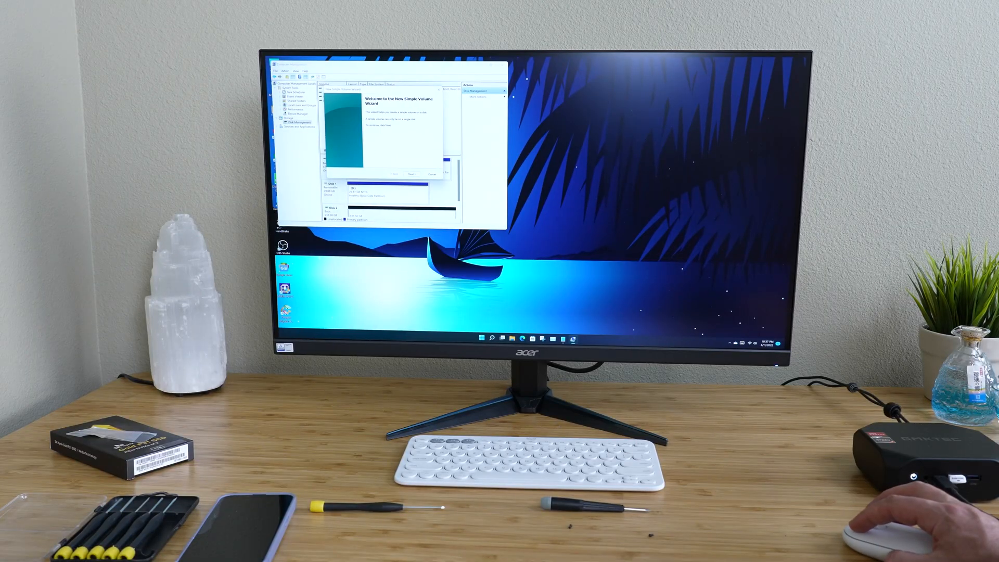
Step: Create the new volume with the suggested drive letter and default NTFS quick format
left_click(411, 174)
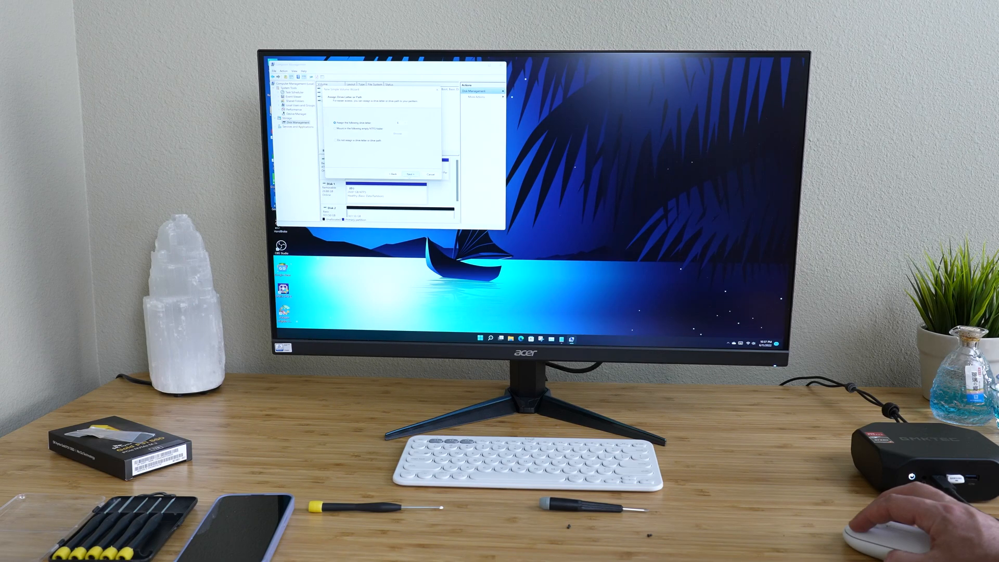
left_click(409, 173)
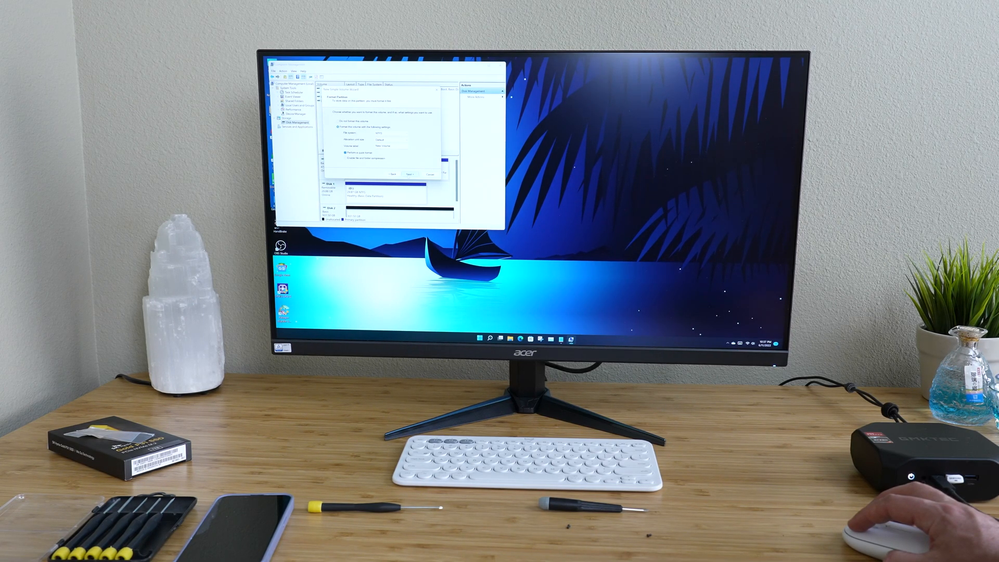
left_click(409, 174)
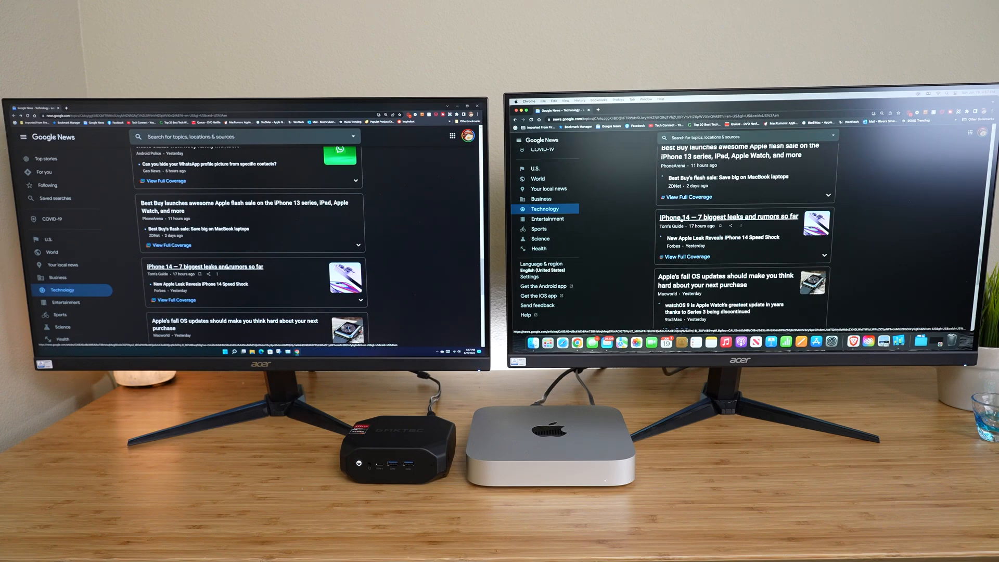
left_click(204, 267)
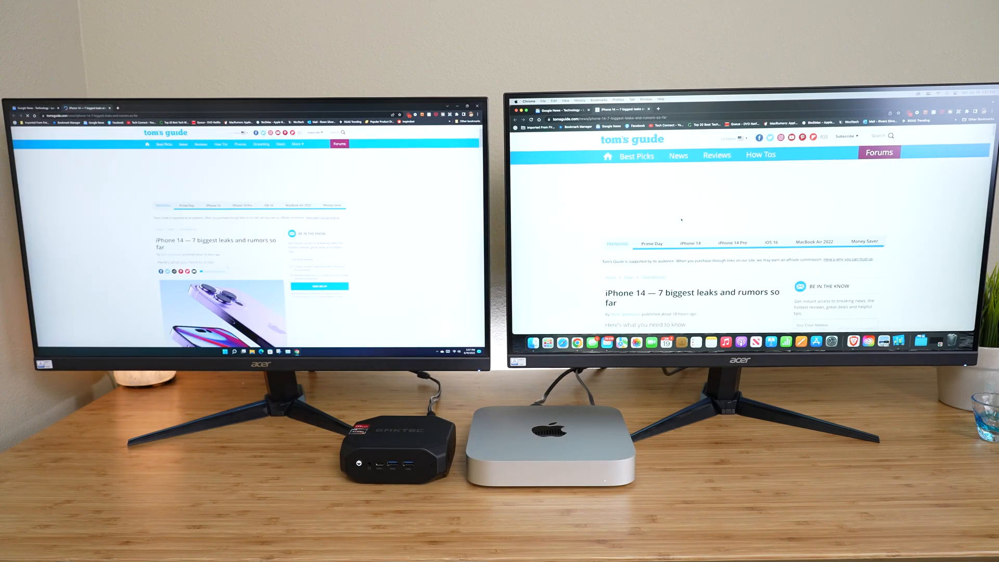
Step: Scroll through the Wccftech Qualcomm Snapdragon 8cx Gen 3 benchmark article
scroll("down", 3)
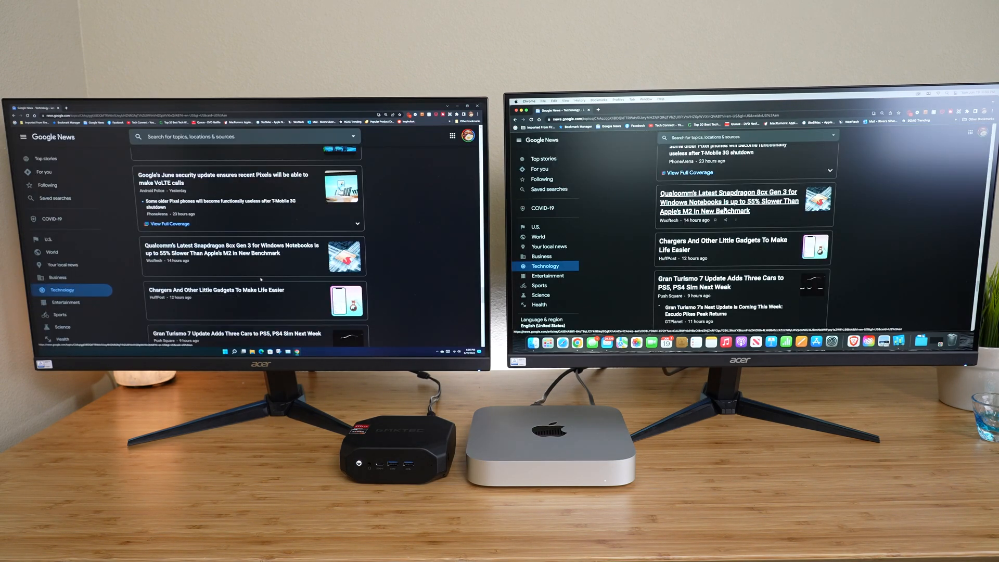
scroll("down", 3)
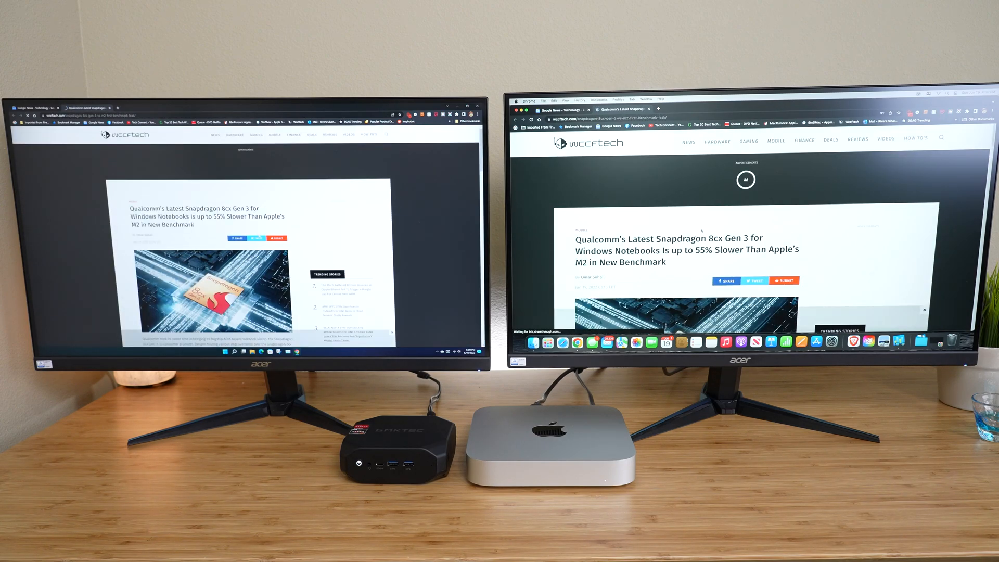
scroll("down", 3)
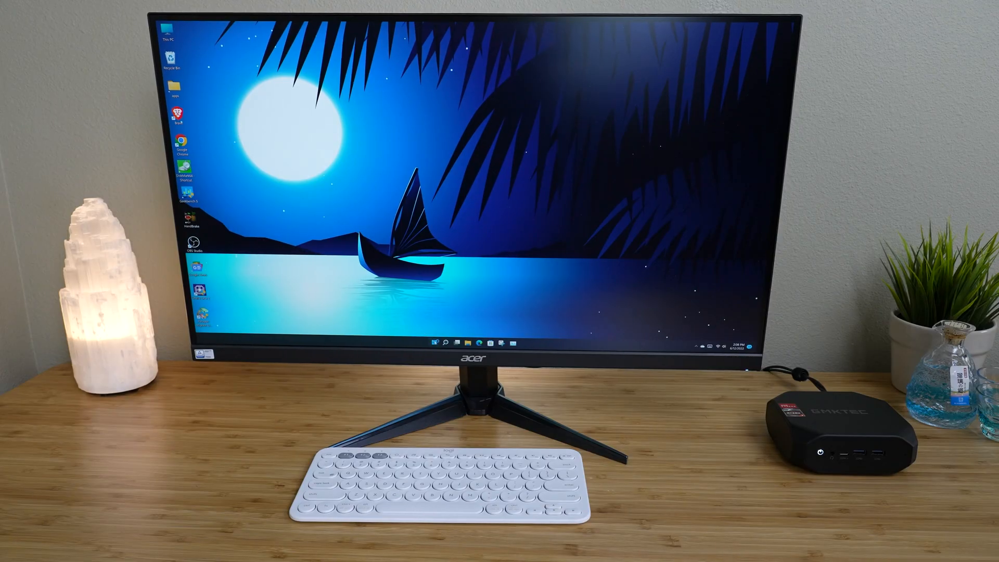
Step: Open Start, show All apps, and scroll the list toward the W entries
left_click(434, 343)
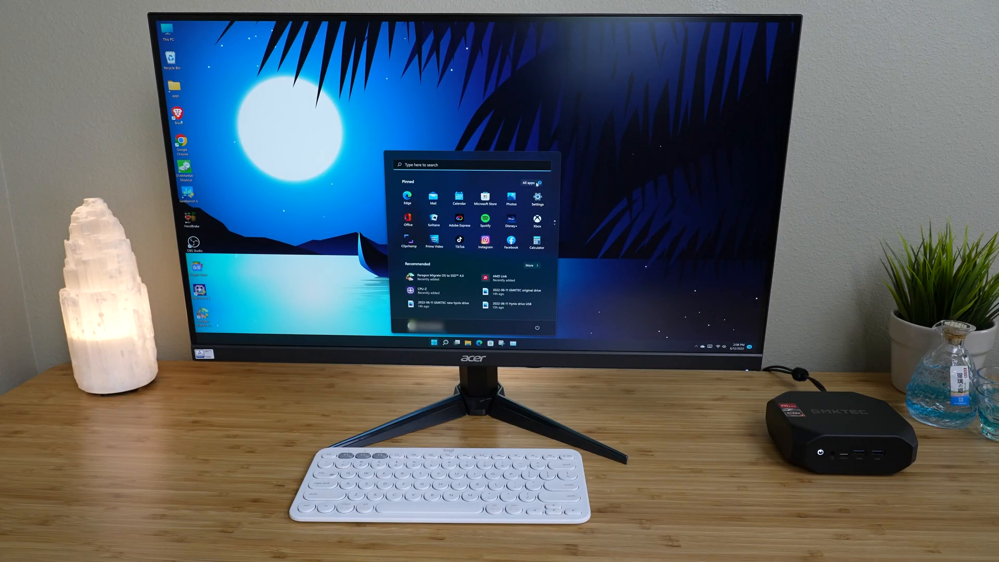
left_click(527, 183)
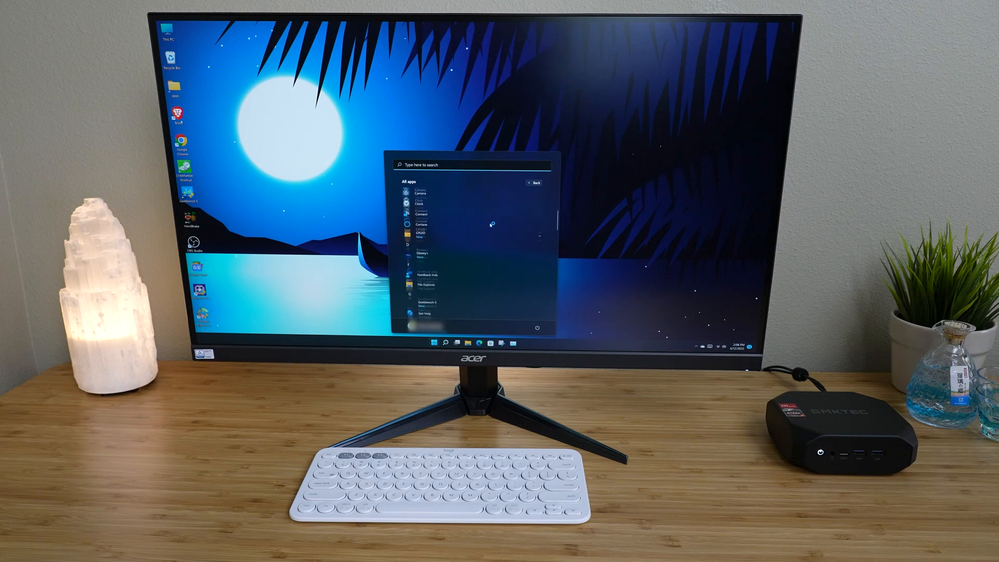
scroll("down", 3)
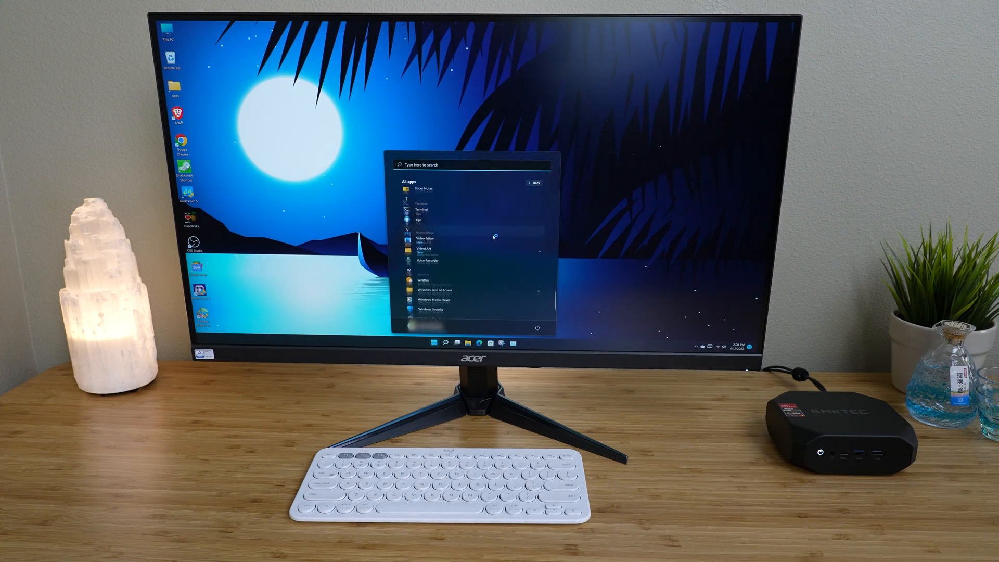